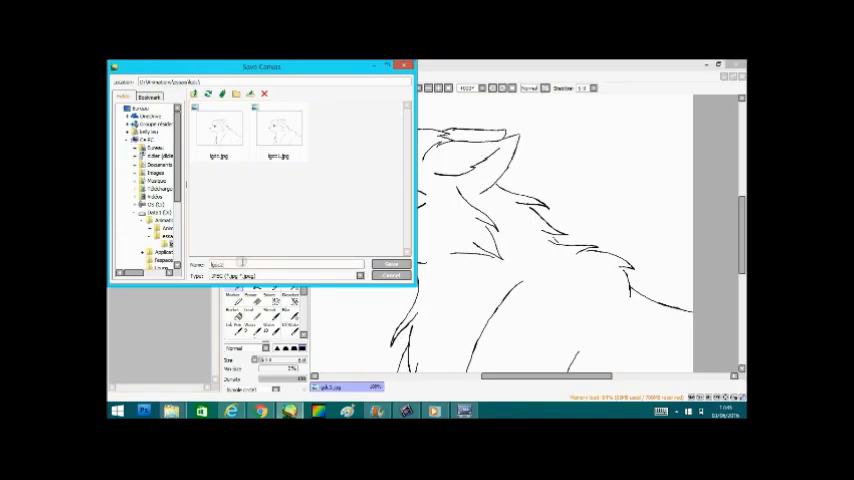
# Enter a file name for the current wolf head frame to save it as JPEG.
pyautogui.click(389, 264)
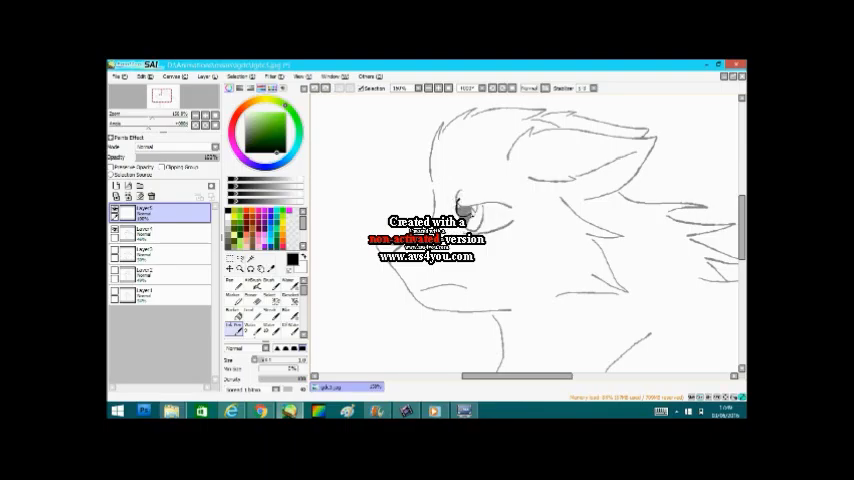
# Sketch new pen lines for the next wolf frame.
pyautogui.moveTo(455, 225); pyautogui.dragTo(510, 215)
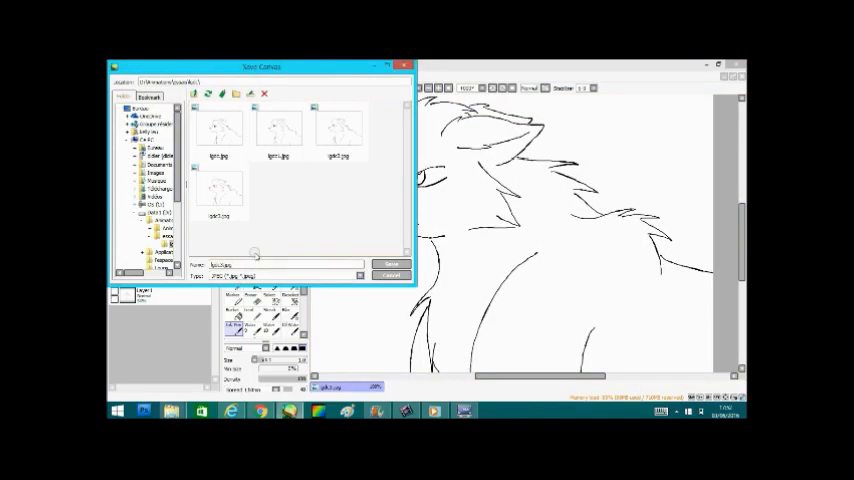
# Enter the next numbered file name for the new wolf frame JPEG.
pyautogui.click(390, 264)
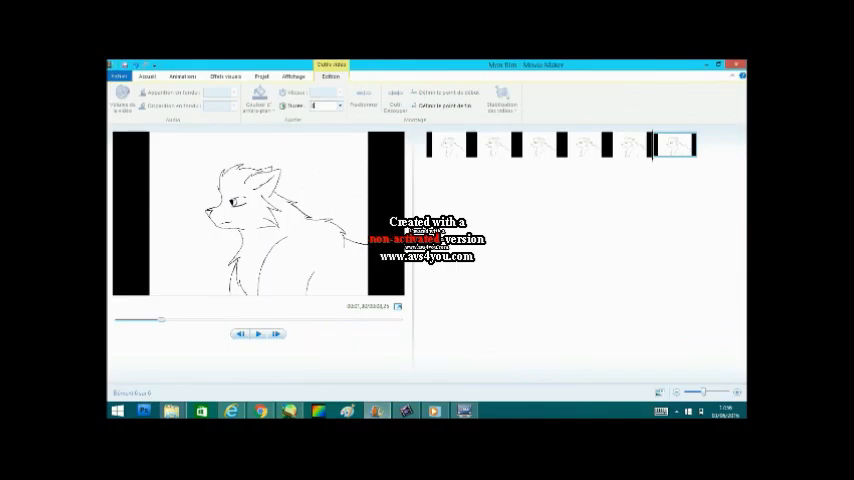
# Play the storyboard of wolf frame clips twice in the preview monitor.
pyautogui.click(259, 334)
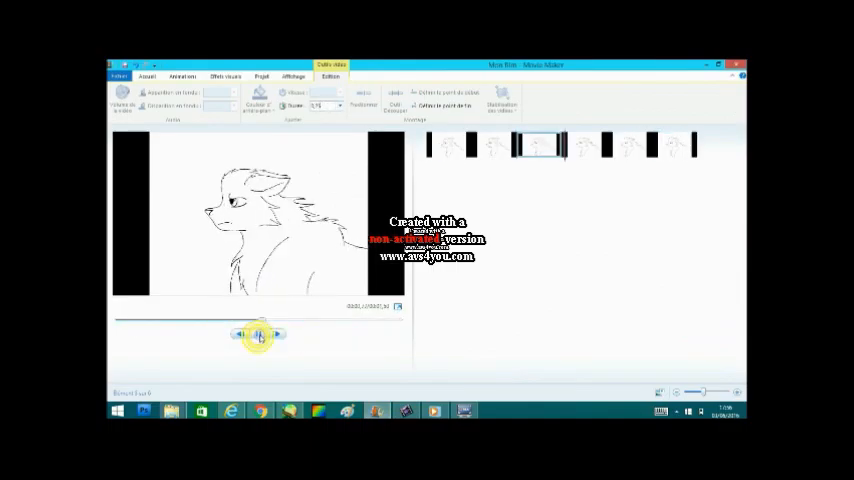
pyautogui.click(258, 334)
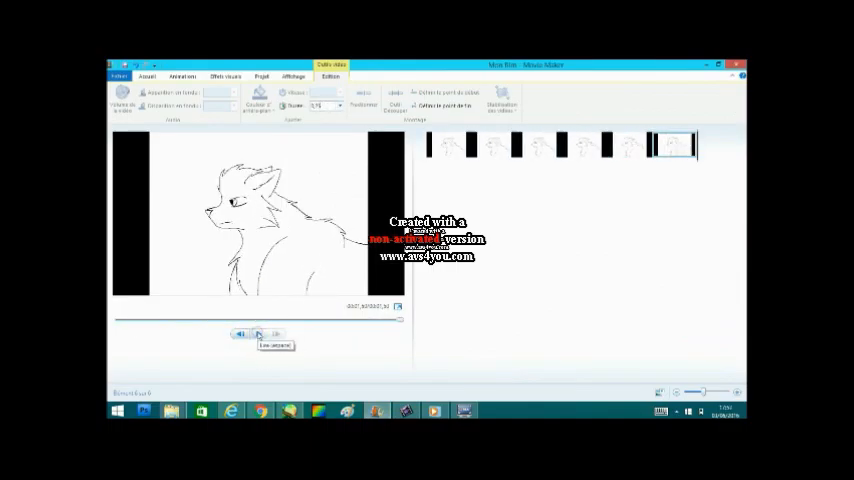